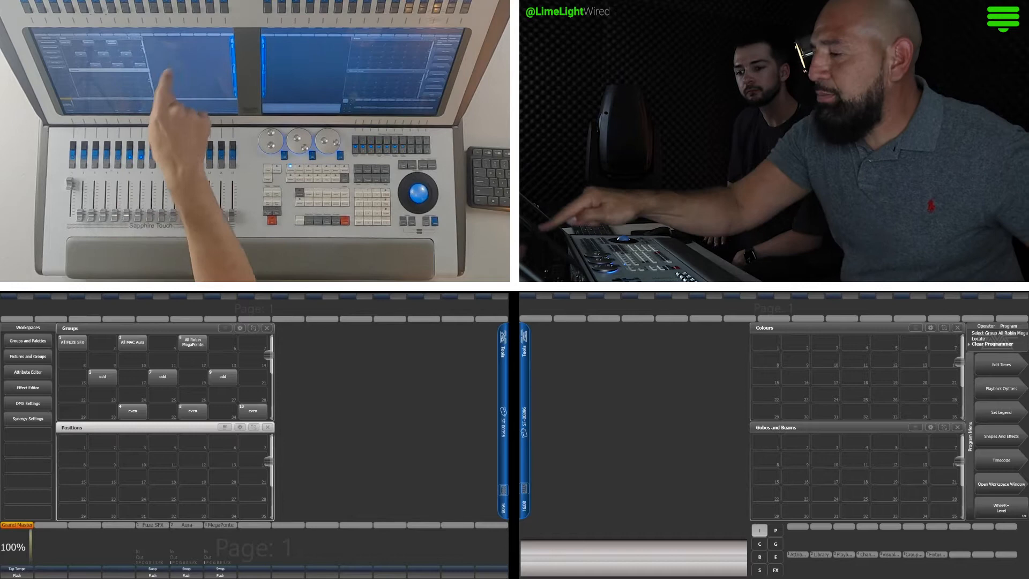
Dock the Colours and Gobos and Beams windows on the left screen beside Groups and Positions
{"action": "left_click", "coordinate": [240, 427]}
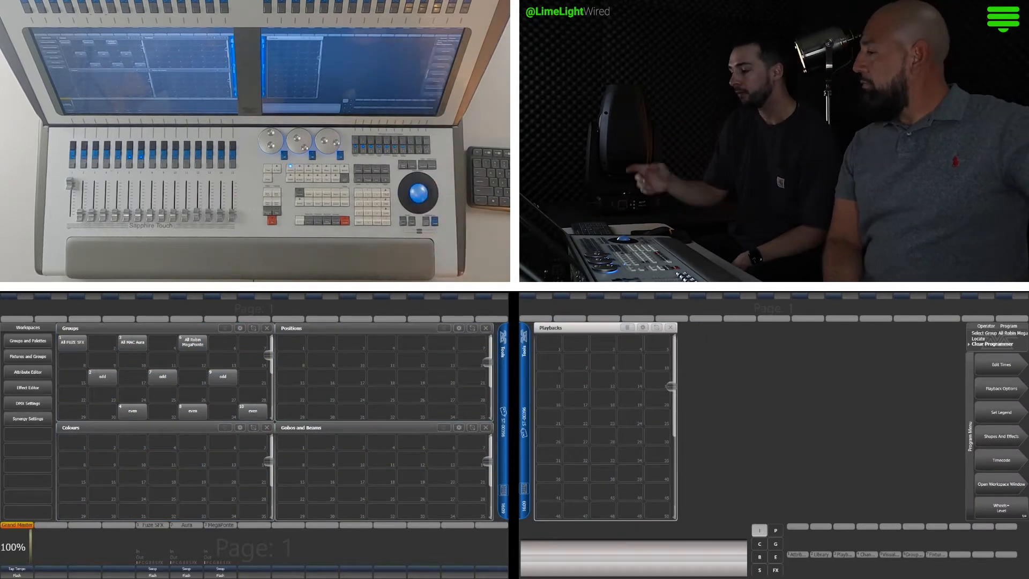
Place a Capture Visualiser showing the 3D stage next to Playbacks on the right screen
{"action": "left_click", "coordinate": [997, 485]}
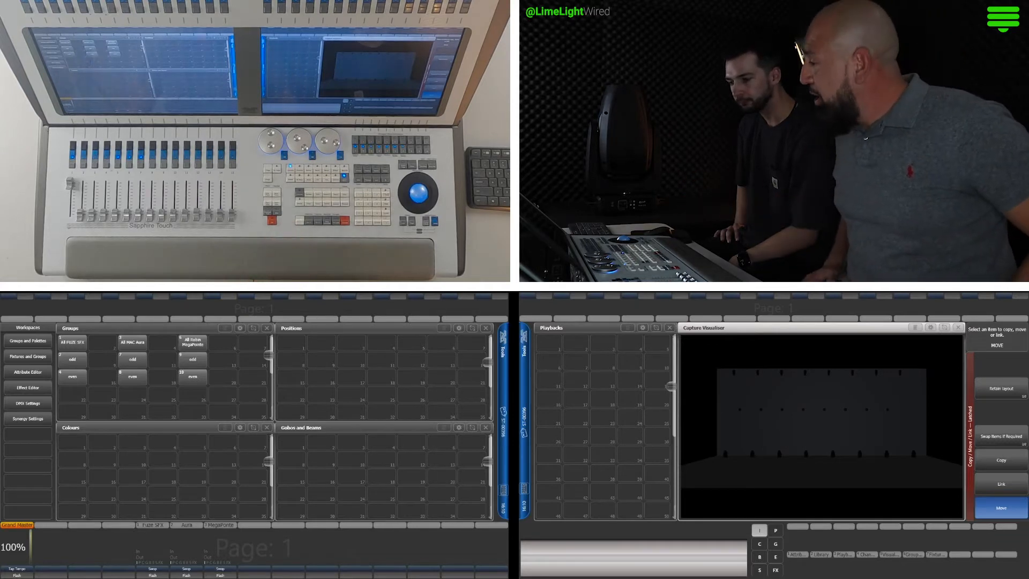
Record the arranged palettes, playbacks and visualiser layout into Workspace slot 14
{"action": "left_click", "coordinate": [998, 327]}
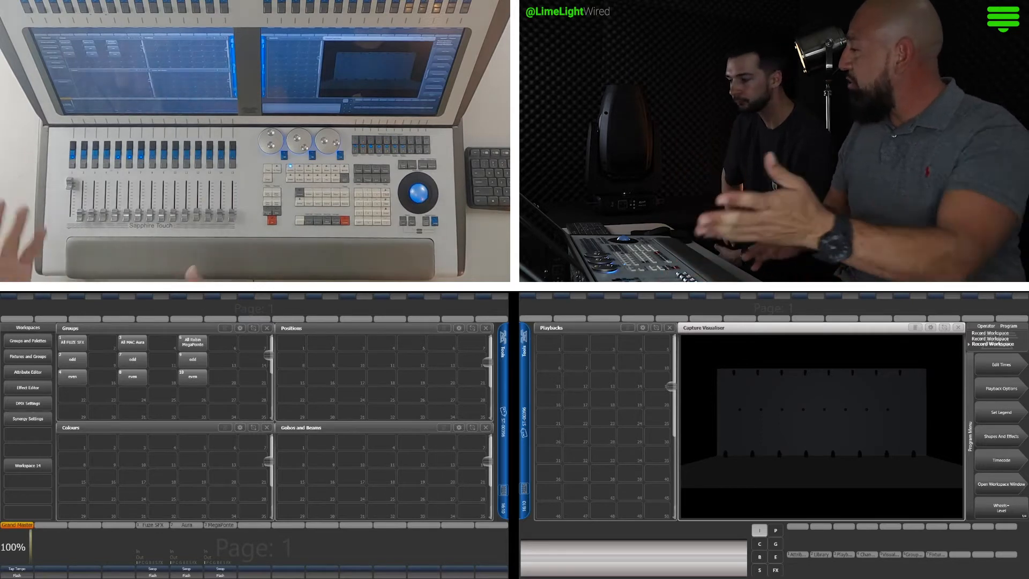
Give Workspace 14 a custom legend, then recall it to restore the layout
{"action": "left_click", "coordinate": [1000, 412]}
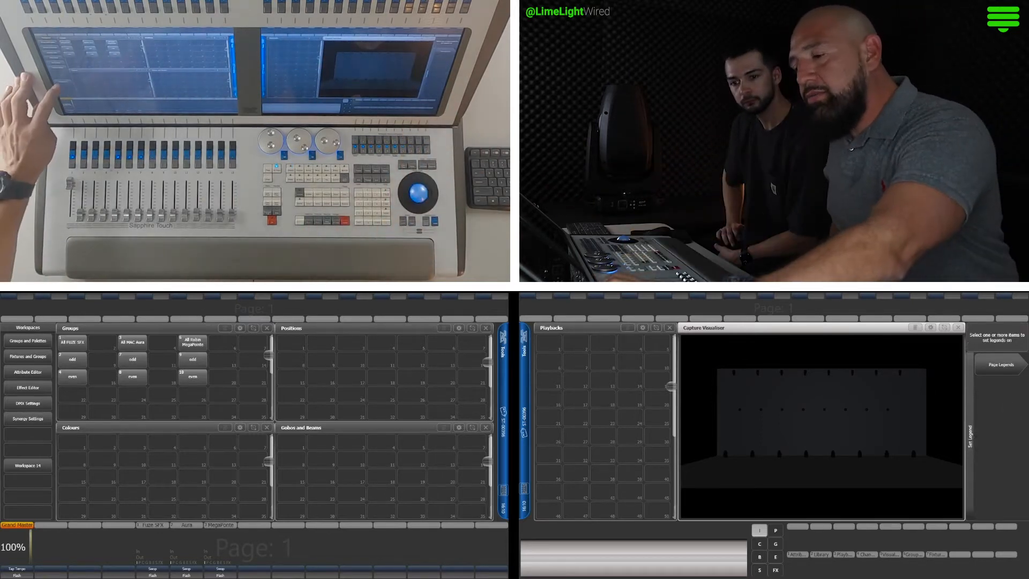
{"action": "left_click", "coordinate": [27, 465]}
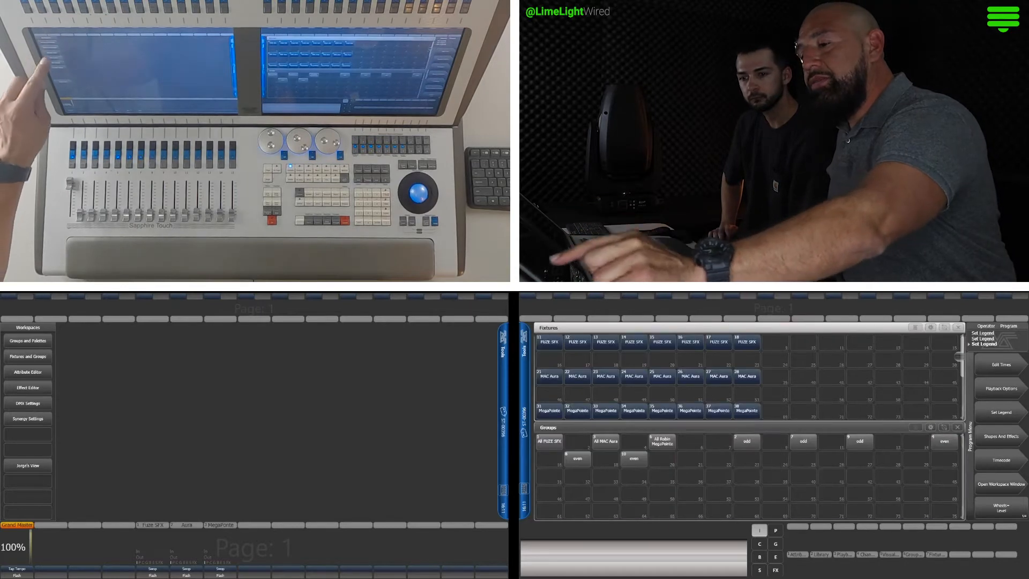
{"action": "left_click", "coordinate": [26, 403]}
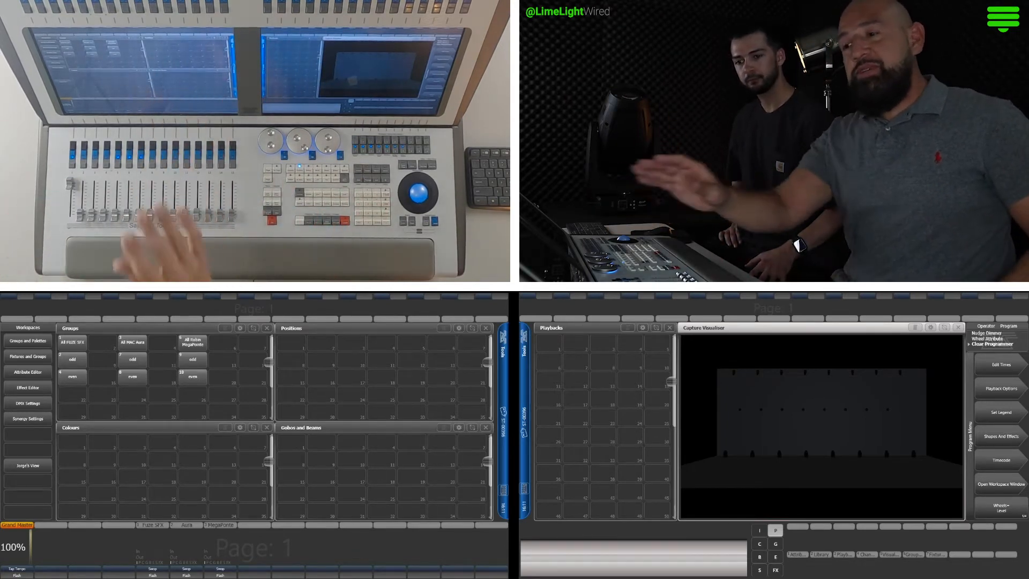
Record the All FUZE SFX pan and tilt as a position palette in Positions slot 1
{"action": "left_click", "coordinate": [72, 341]}
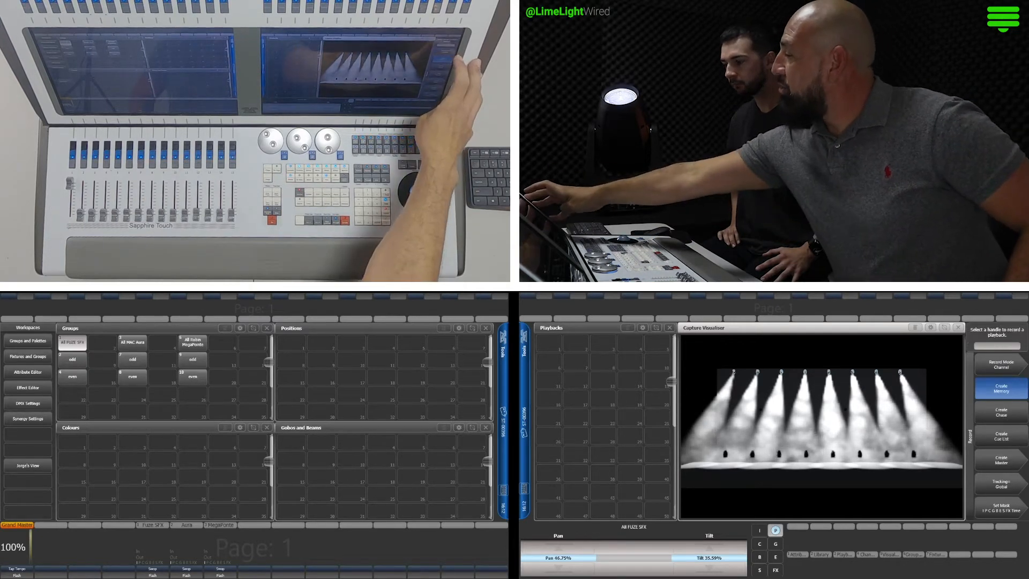
{"action": "left_click", "coordinate": [999, 364]}
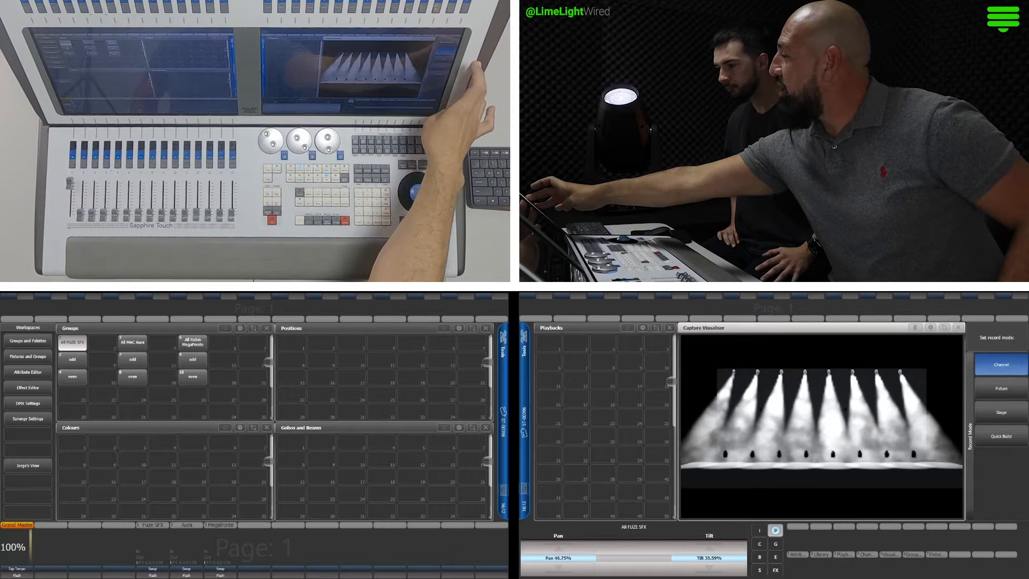
{"action": "left_click", "coordinate": [1000, 364]}
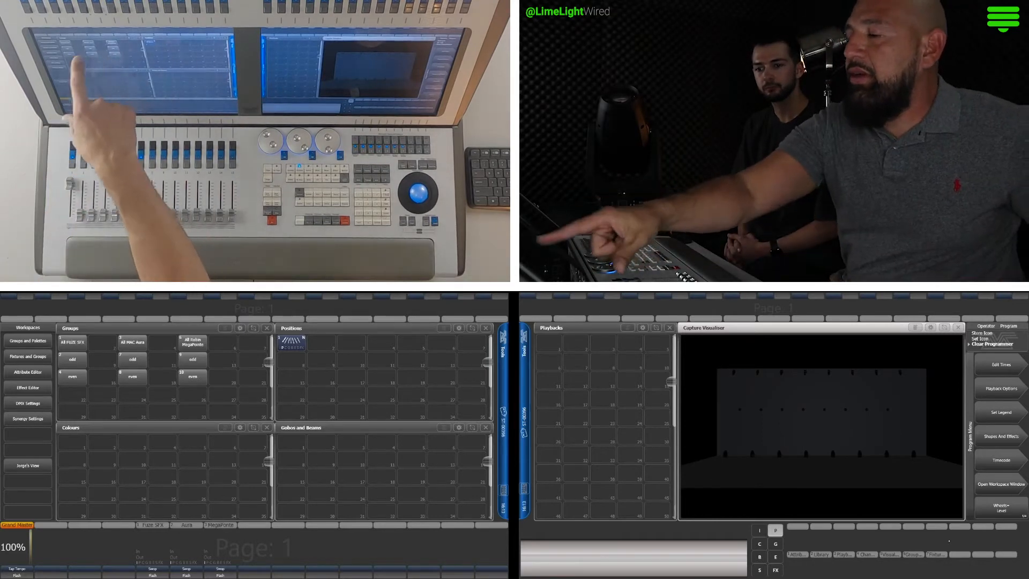
Record All FUZE SFX colour palettes, white through reds and blues, into successive Colours slots
{"action": "left_click", "coordinate": [72, 342]}
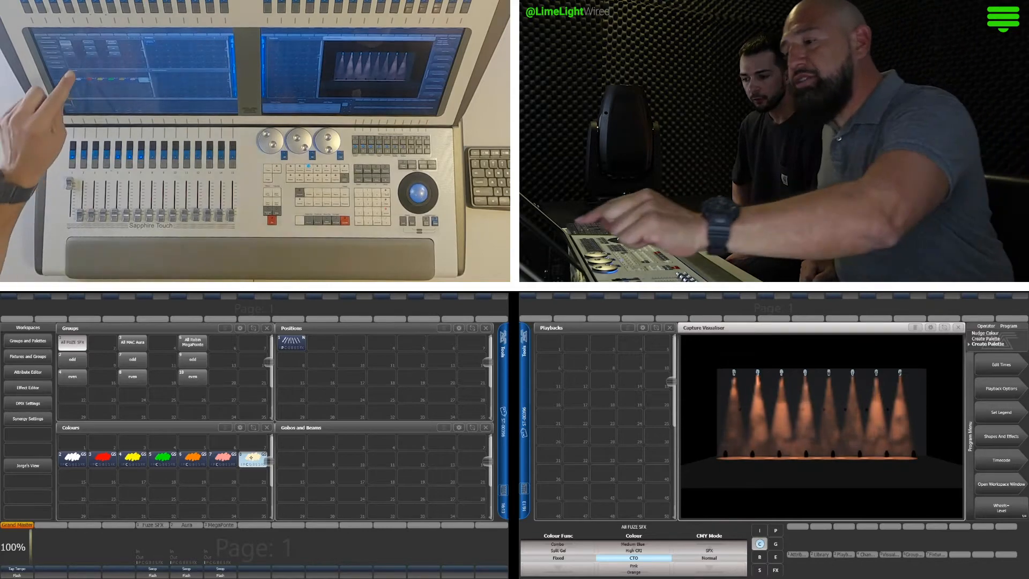
{"action": "left_click", "coordinate": [132, 341]}
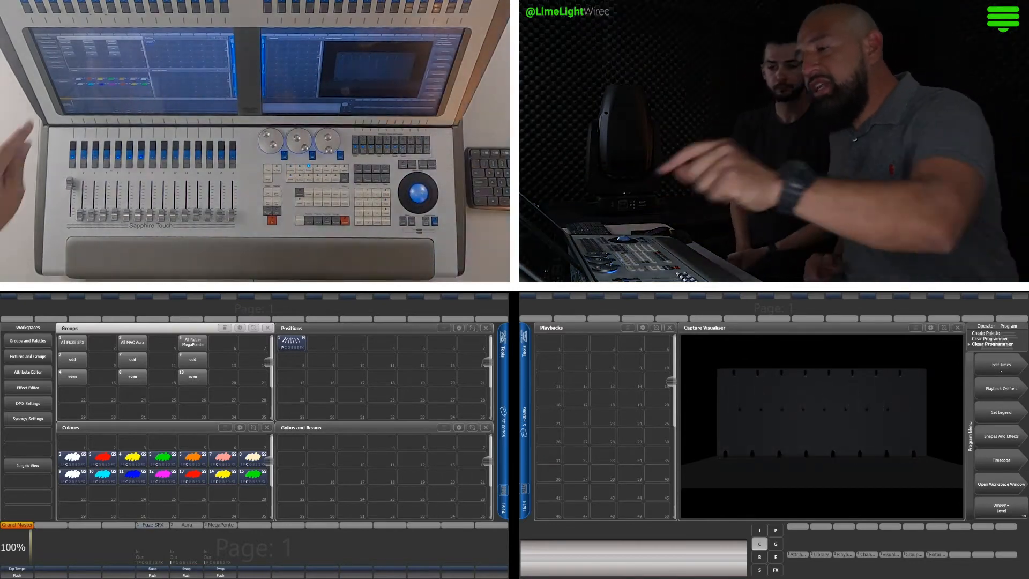
Record the fixtures' gobo selections as palettes in the Gobos and Beams window
{"action": "left_click", "coordinate": [72, 343]}
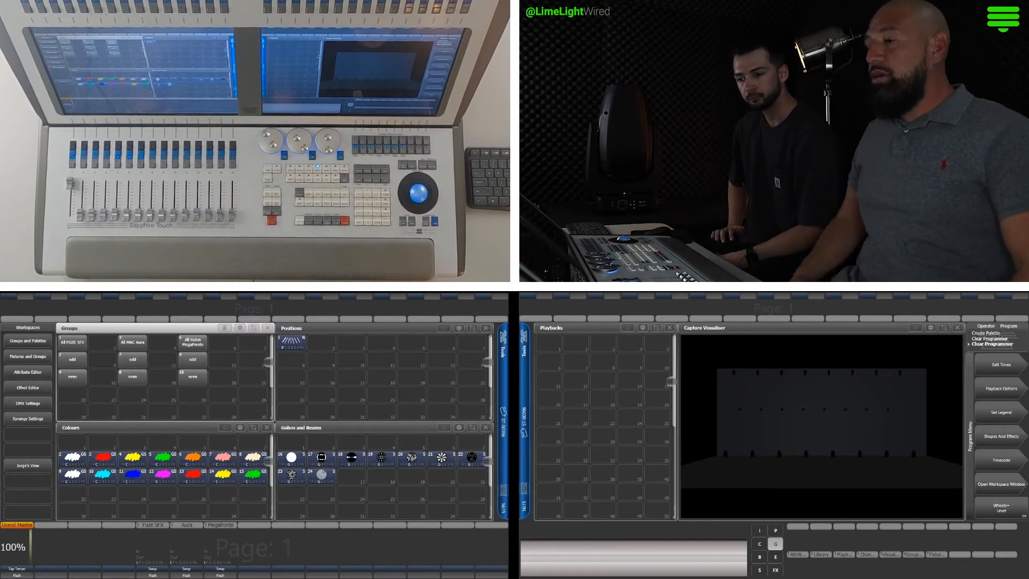
Apply a circle shape effect to All FUZE SFX from Shapes and Effects
{"action": "left_click", "coordinate": [72, 341]}
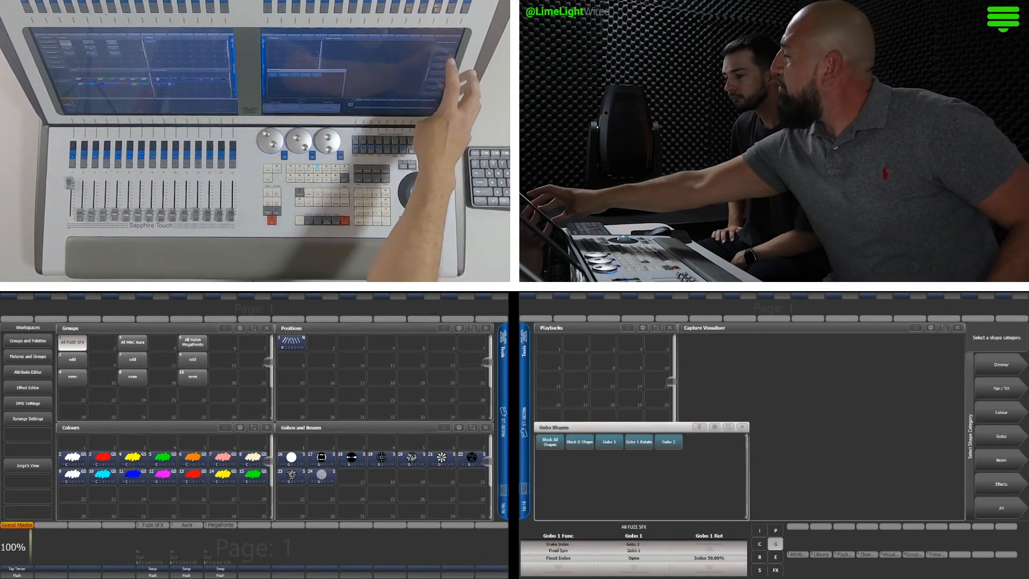
{"action": "left_click", "coordinate": [1000, 388]}
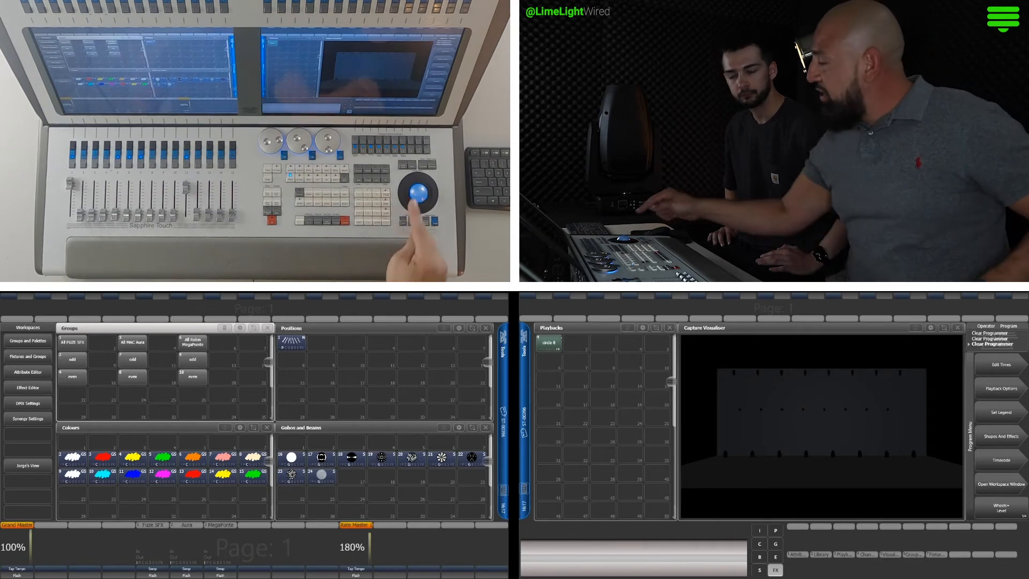
Review circle 8's playback handle and effect options and set its Speed Source
{"action": "left_click", "coordinate": [549, 342]}
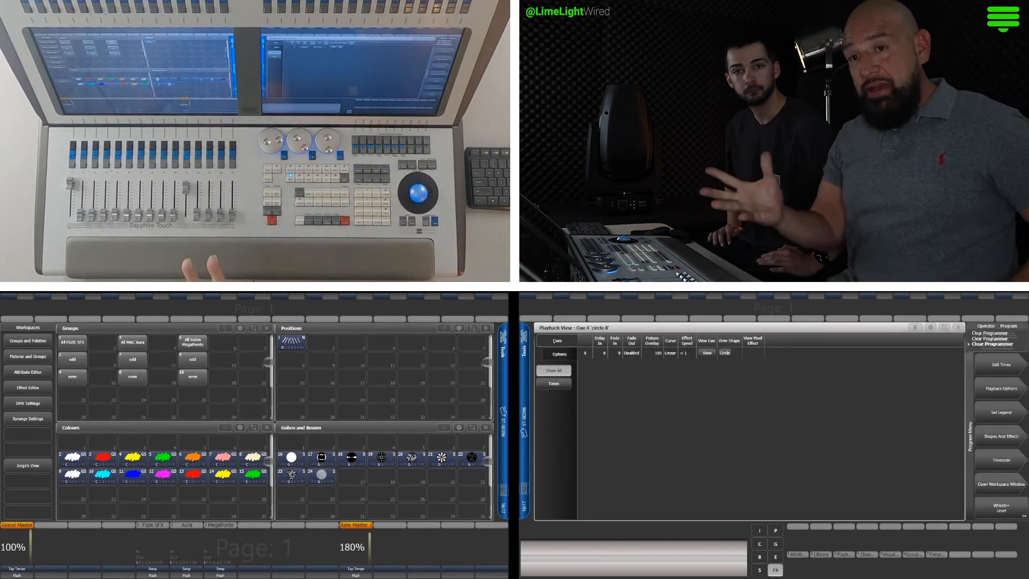
{"action": "left_click", "coordinate": [559, 353]}
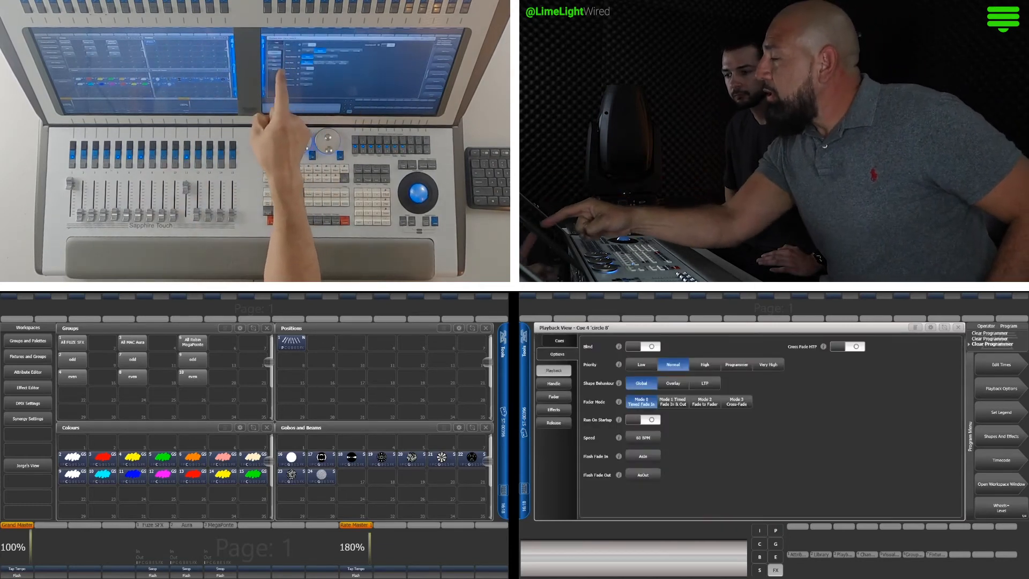
{"action": "left_click", "coordinate": [552, 384]}
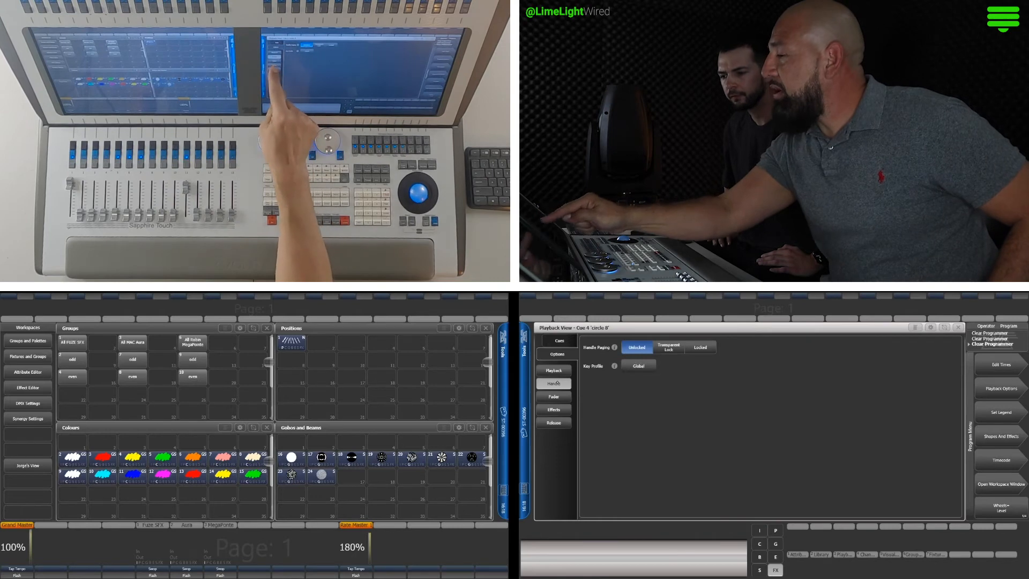
{"action": "left_click", "coordinate": [553, 409]}
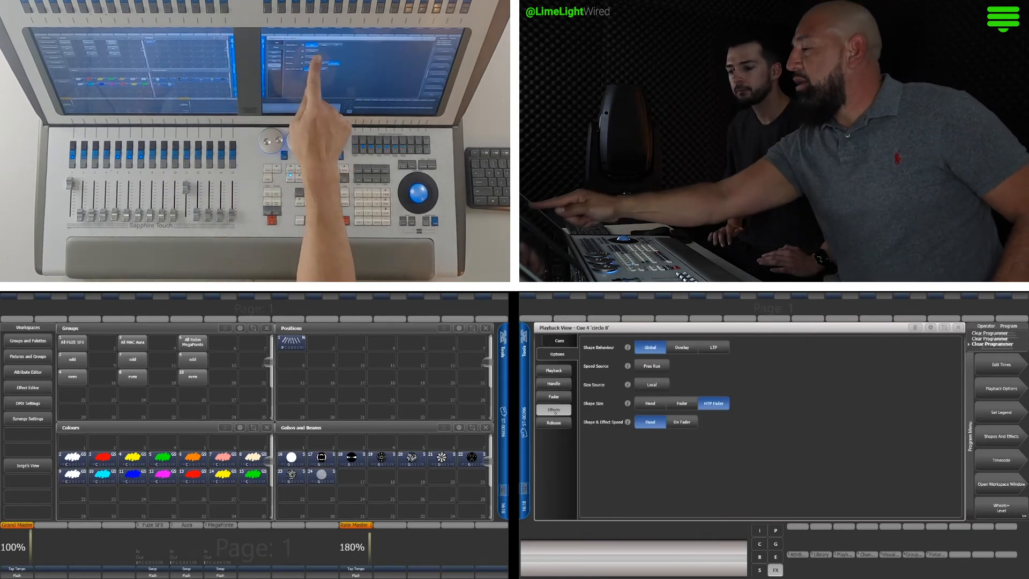
{"action": "left_click", "coordinate": [651, 366]}
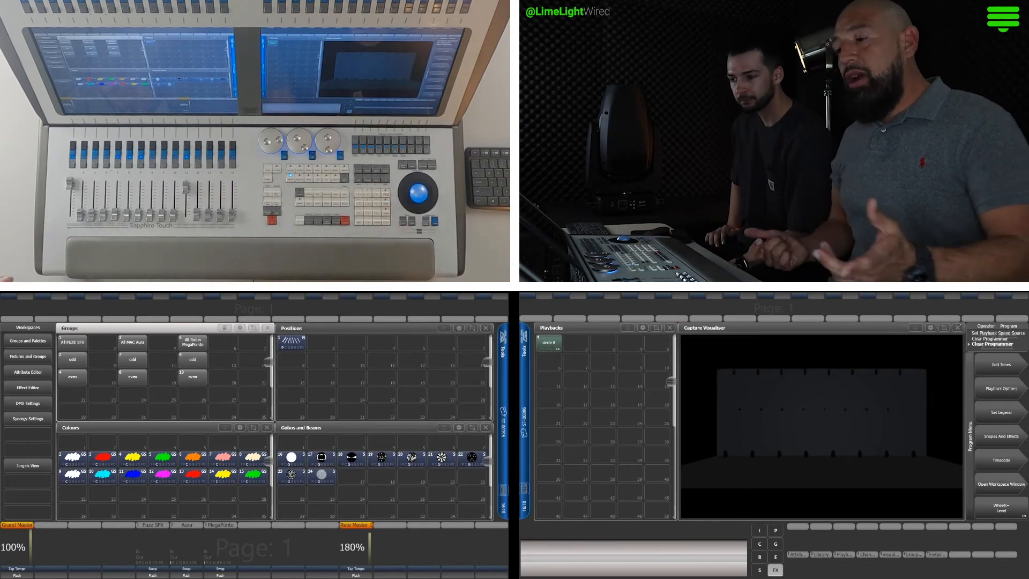
{"action": "left_click", "coordinate": [72, 342]}
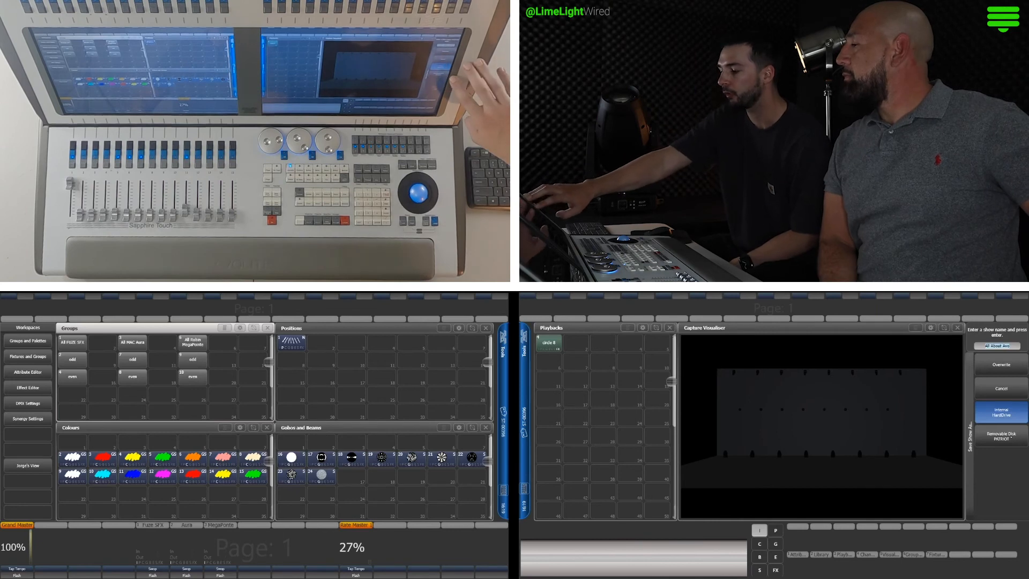
Target the Removable Disk in Save Show As, keeping the existing show name
{"action": "left_click", "coordinate": [999, 435]}
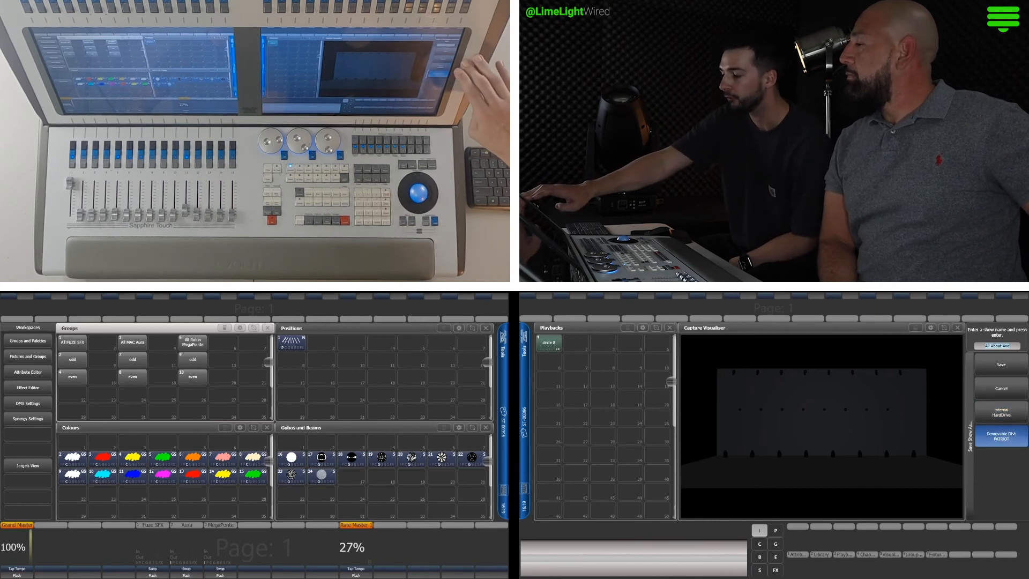